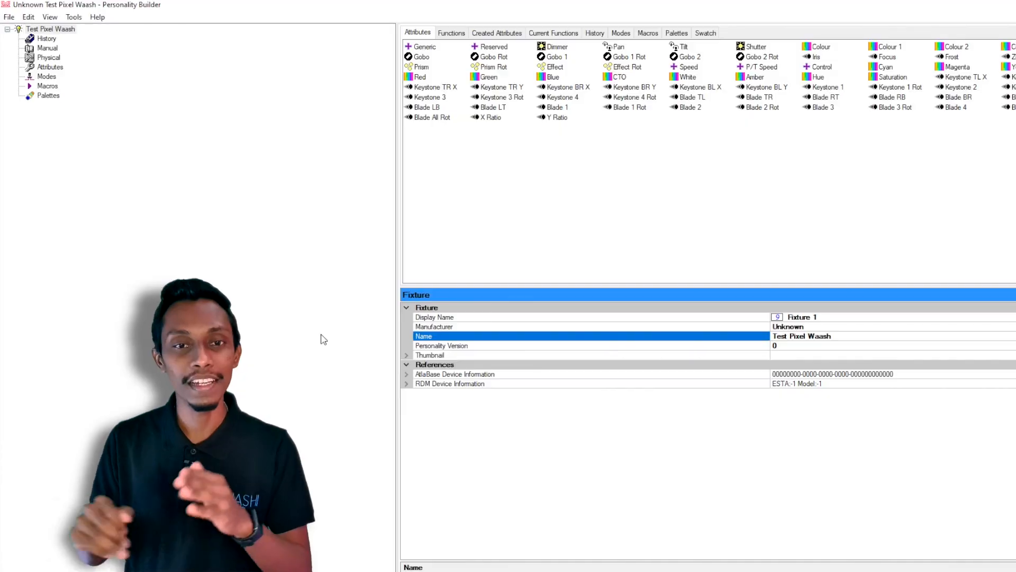
mouse_move(281, 219)
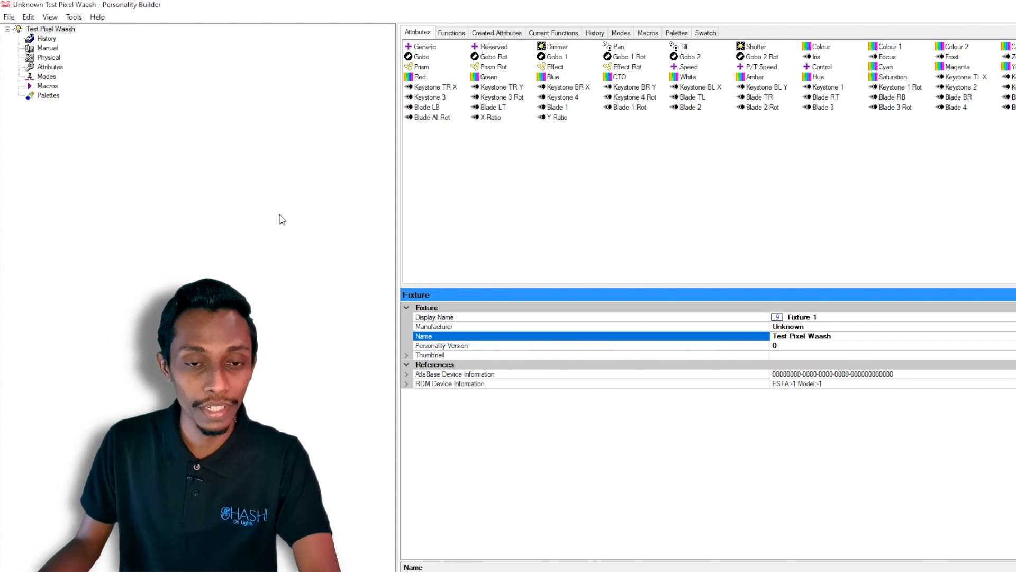
Add Shutter, Generic, Red and the remaining colour attributes under the personality's Attributes section
left_click(50, 67)
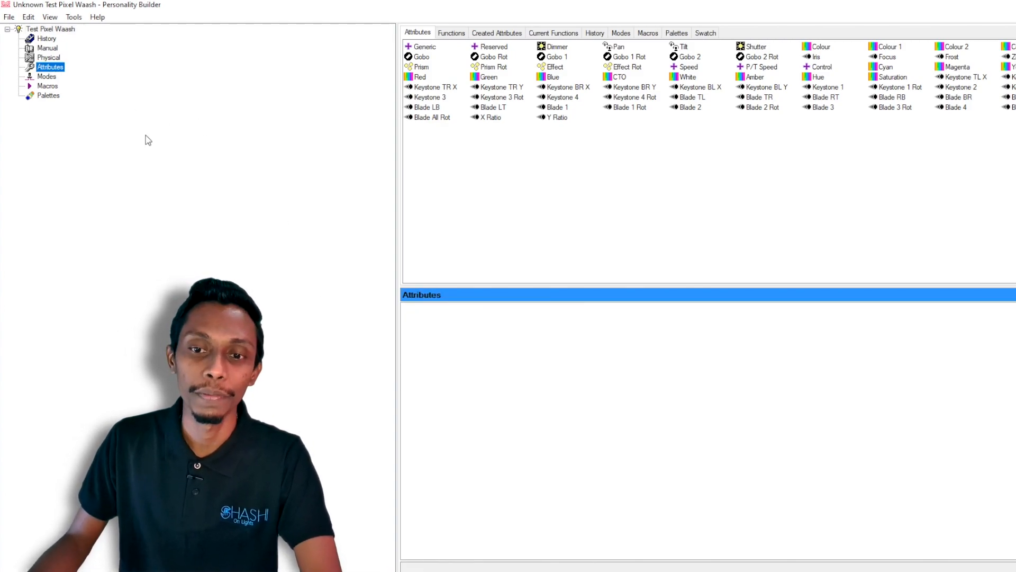
mouse_move(556, 188)
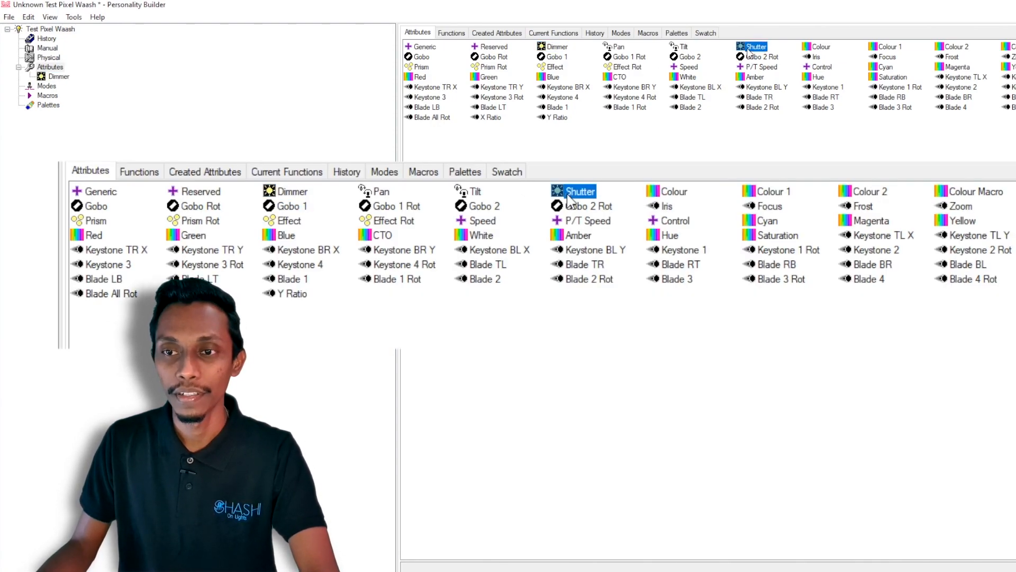
left_click(378, 191)
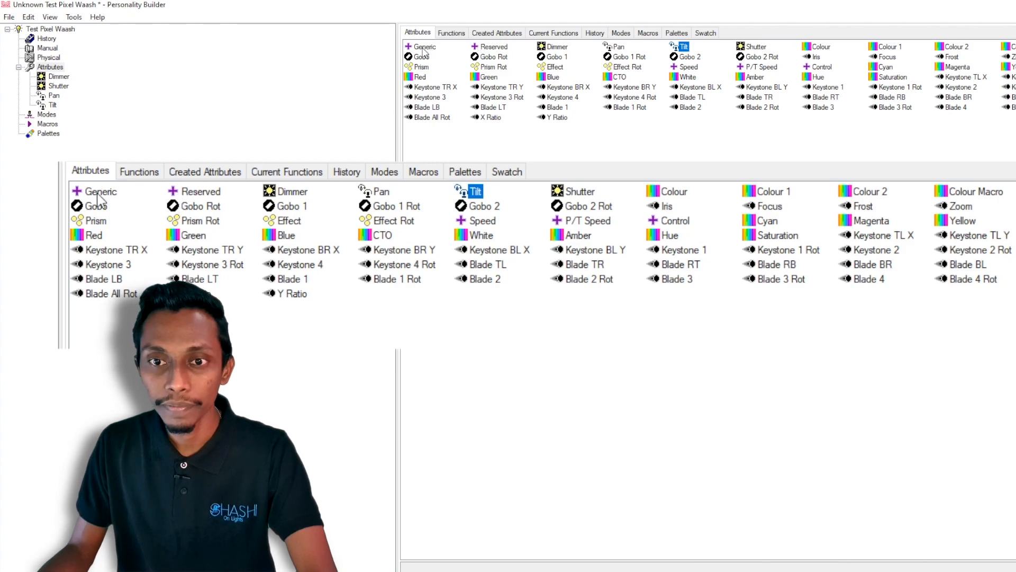
left_click(101, 192)
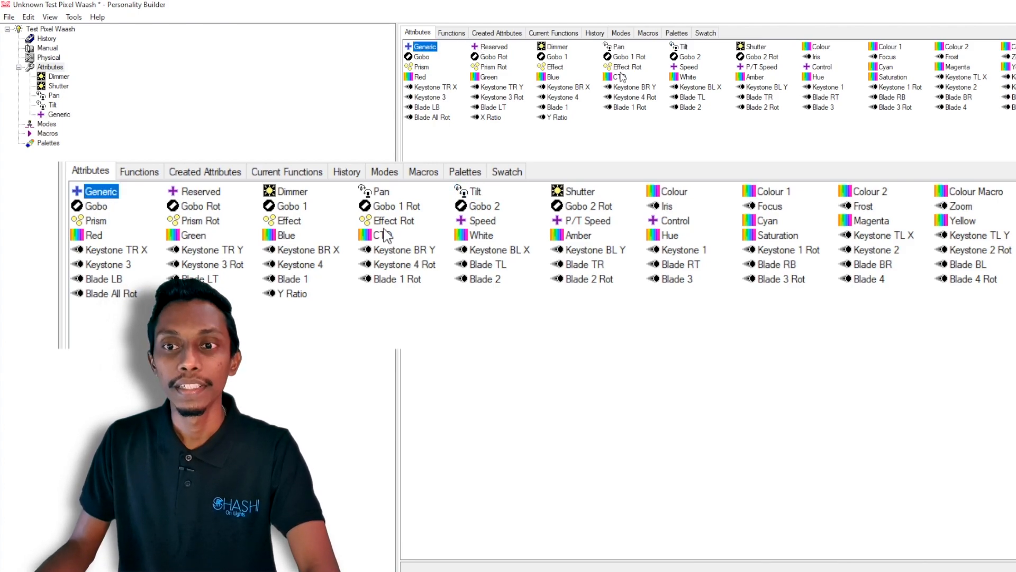
left_click(94, 235)
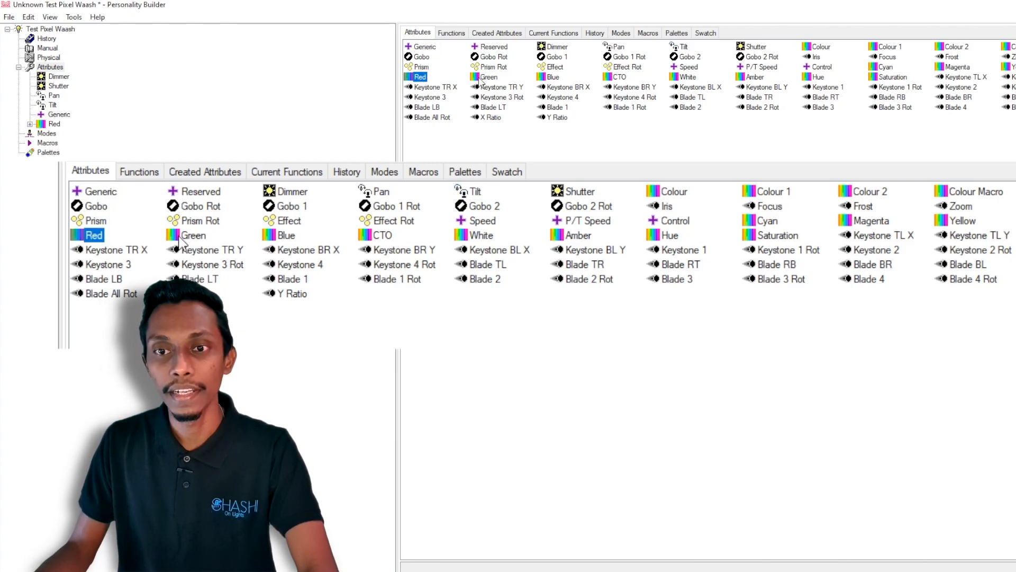
left_click(285, 235)
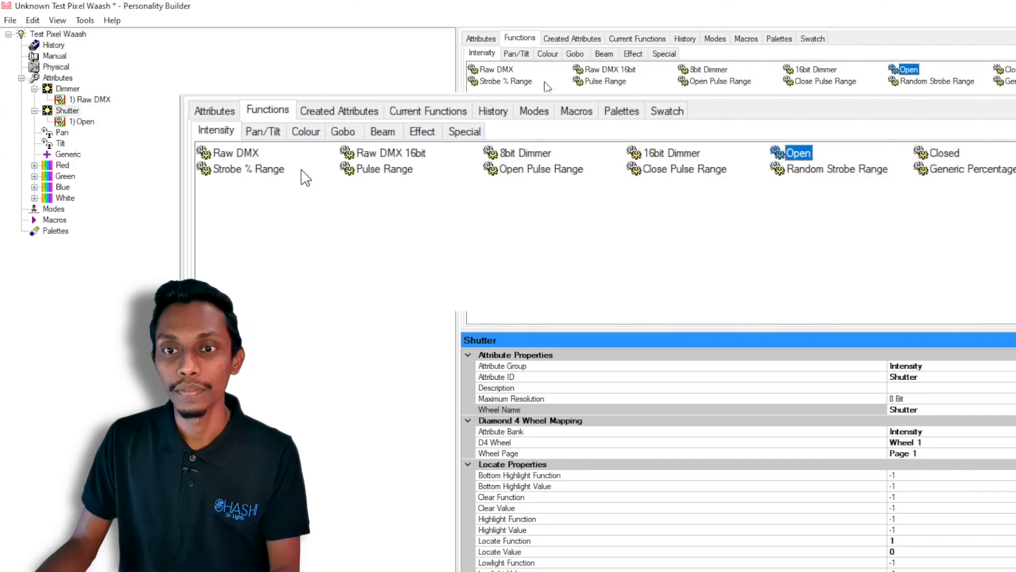
Add Strobe % and a second Open to the Shutter, with Strobe % spanning DMX 0–255
left_click(943, 152)
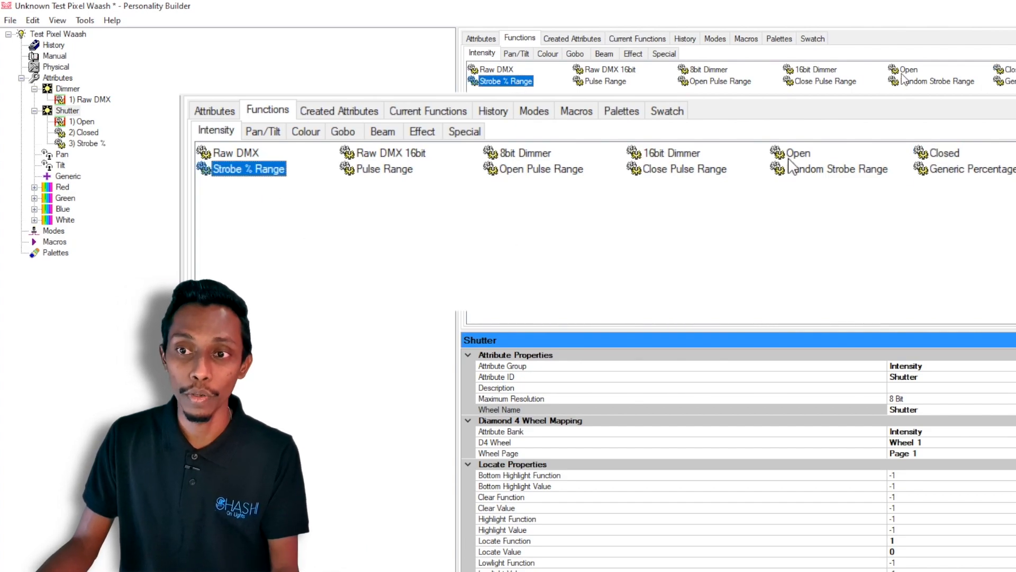
left_click(84, 121)
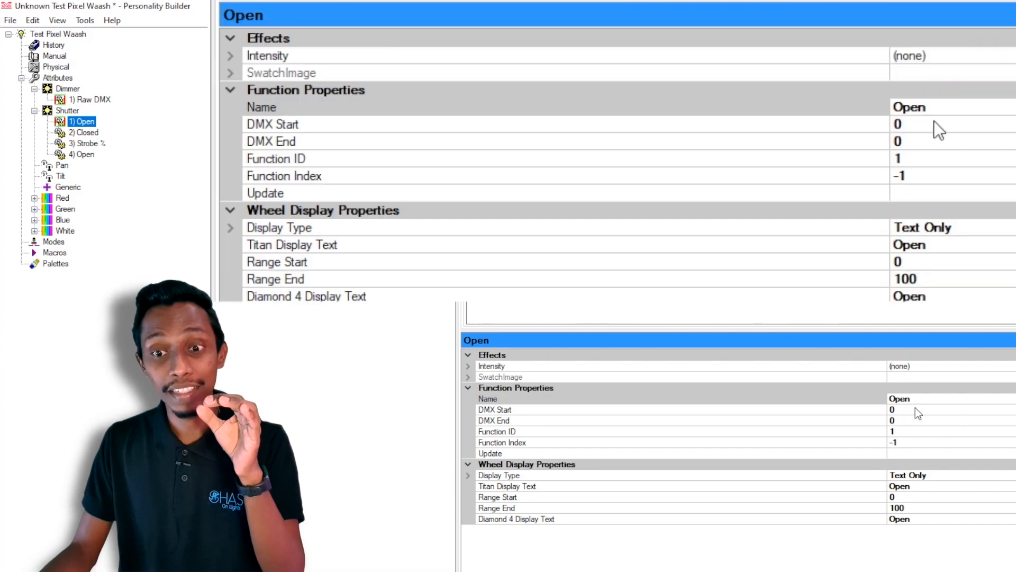
left_click(272, 141)
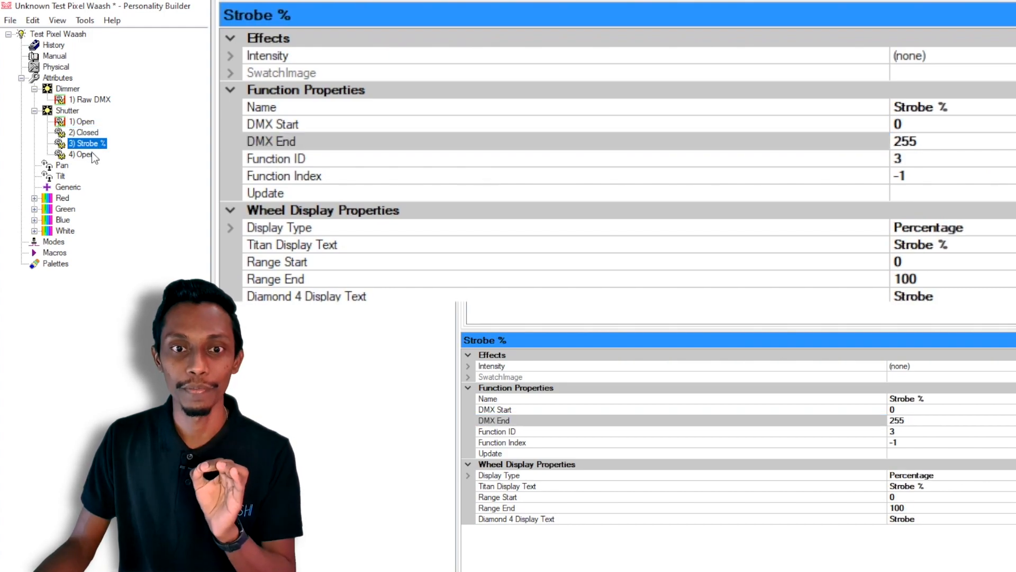
Add 16-bit Pan and Tilt functions spanning DMX 0–65535 and rename Tilt's function
left_click(62, 165)
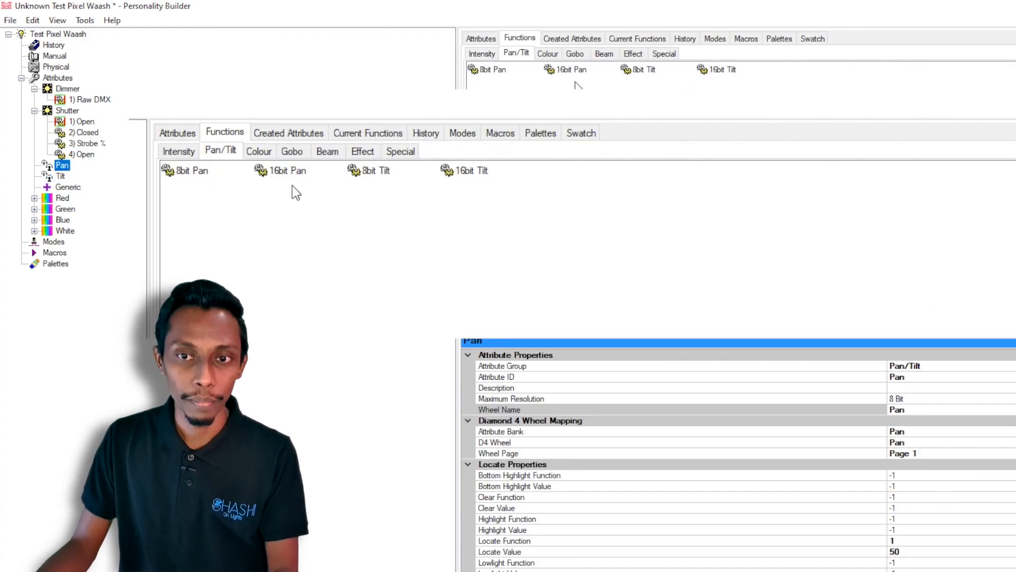
left_click(285, 170)
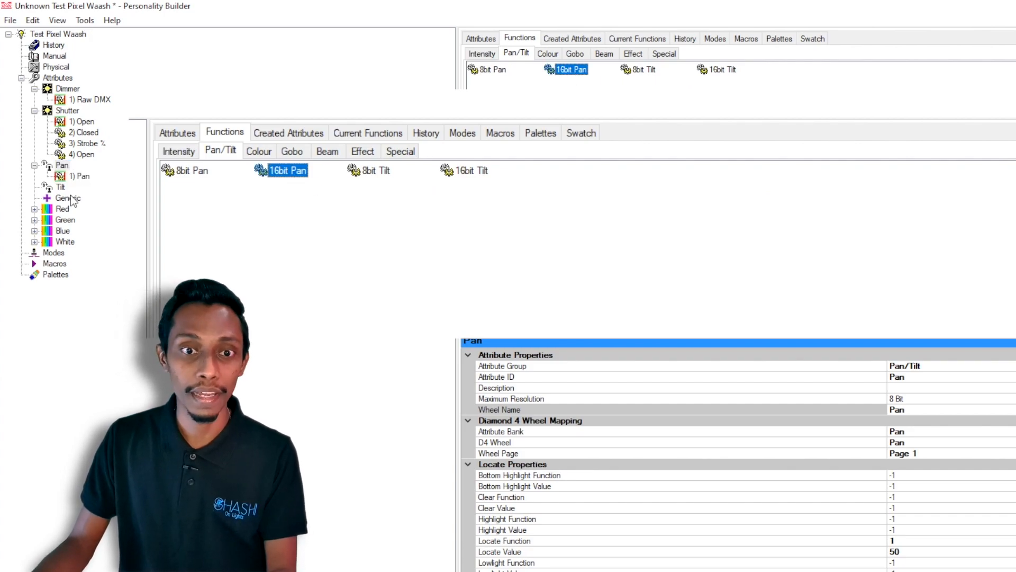
left_click(60, 187)
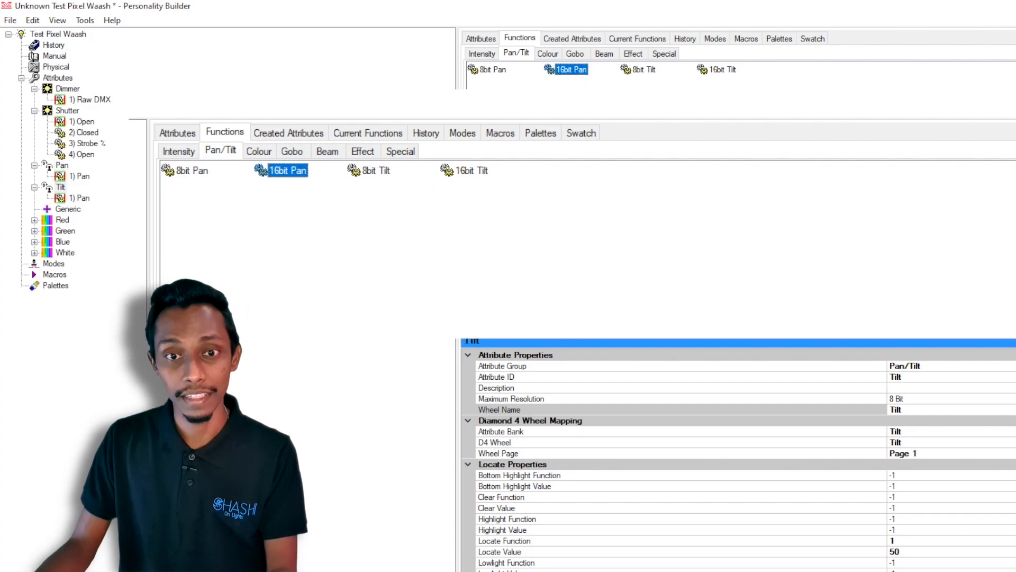
left_click(80, 198)
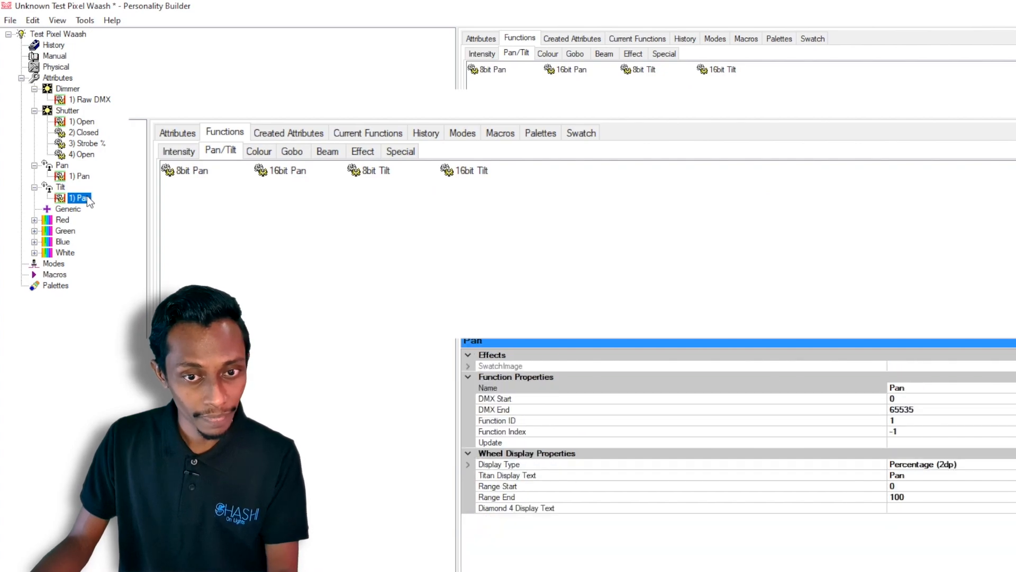
left_click(62, 186)
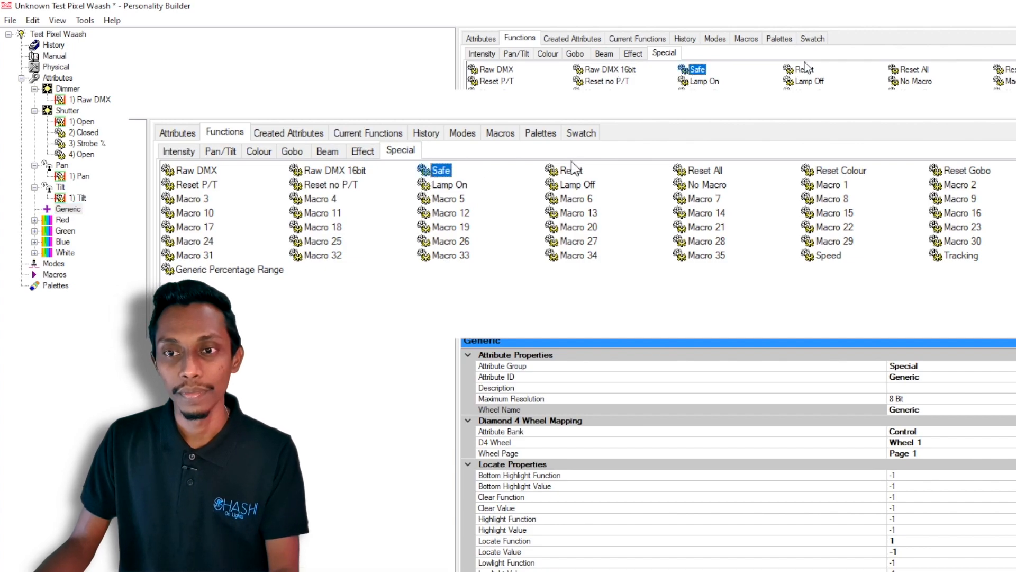
Add Reset and Reset Colour special functions to the Generic attribute
left_click(705, 169)
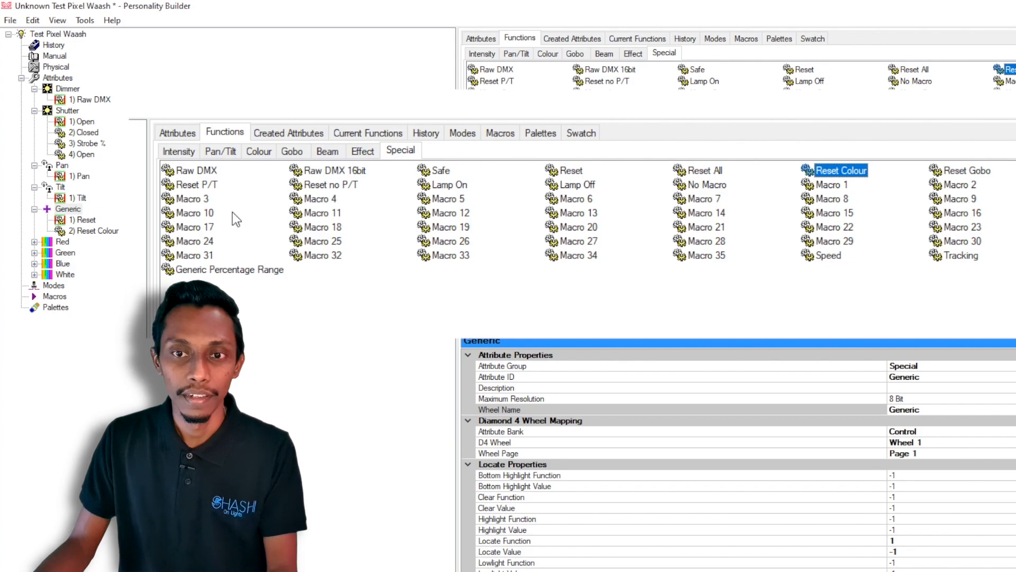
left_click(197, 184)
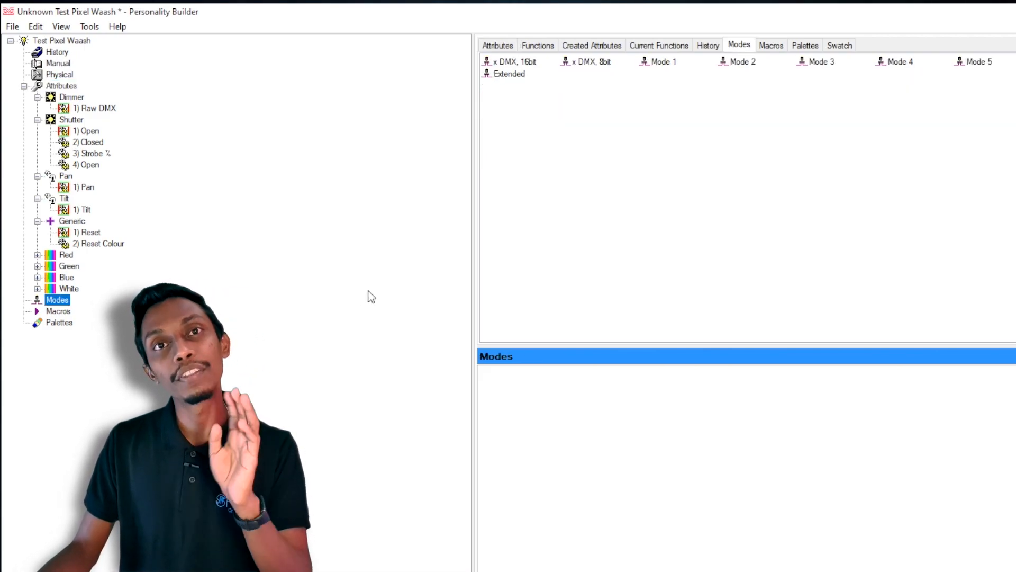
Add Mode 1, Mode 2 and Mode 3 from the Modes tab
left_click(724, 62)
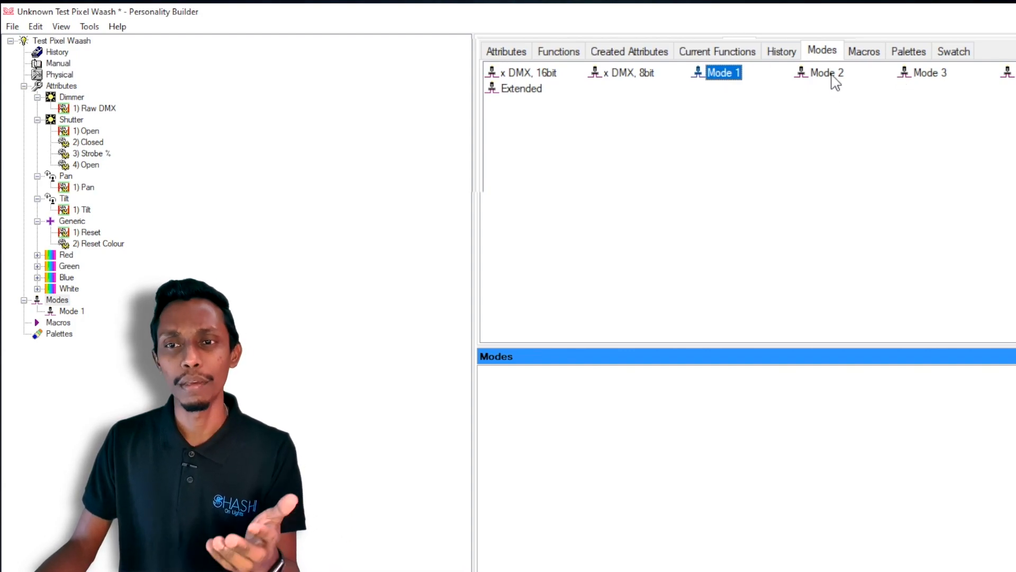
left_click(827, 73)
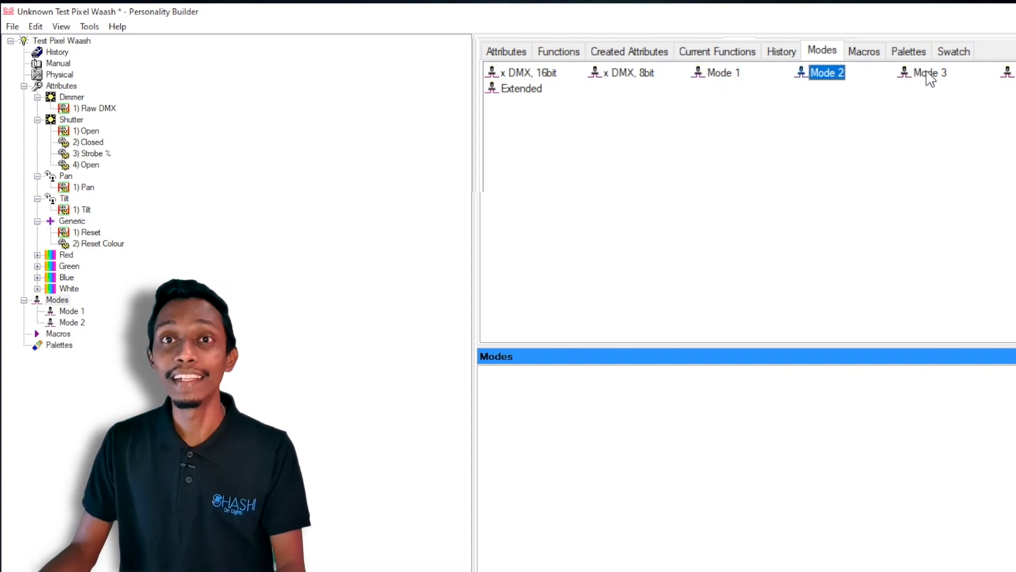
left_click(930, 74)
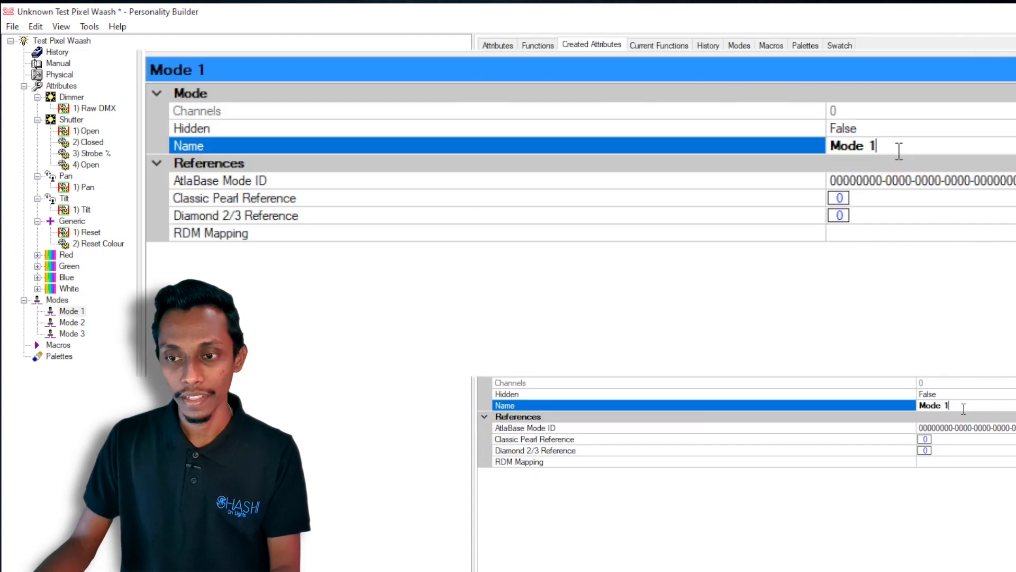
Name the first mode 18 Ch, the second 28 CH and the third 50 CH
type("18 Ch")
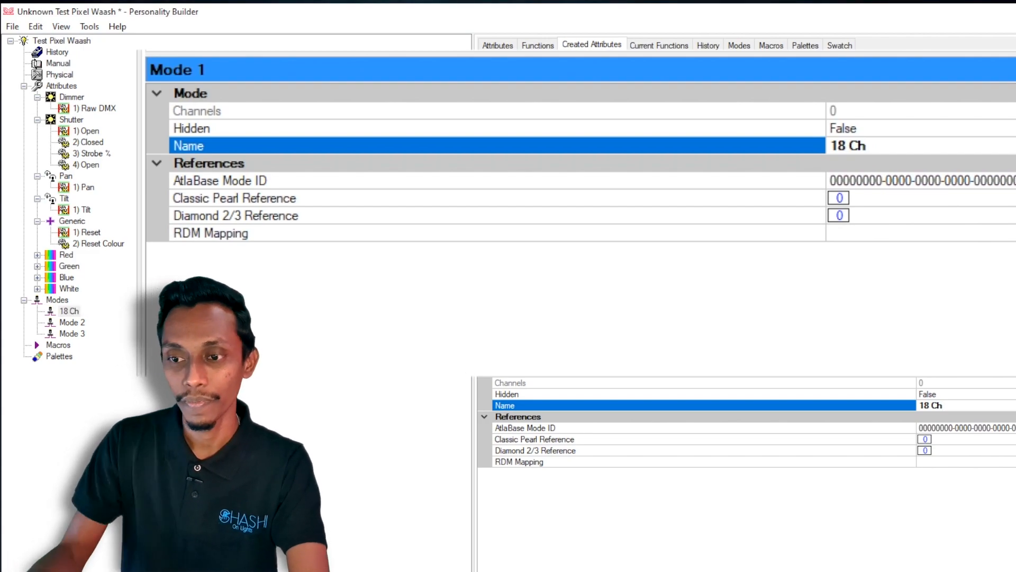
left_click(72, 321)
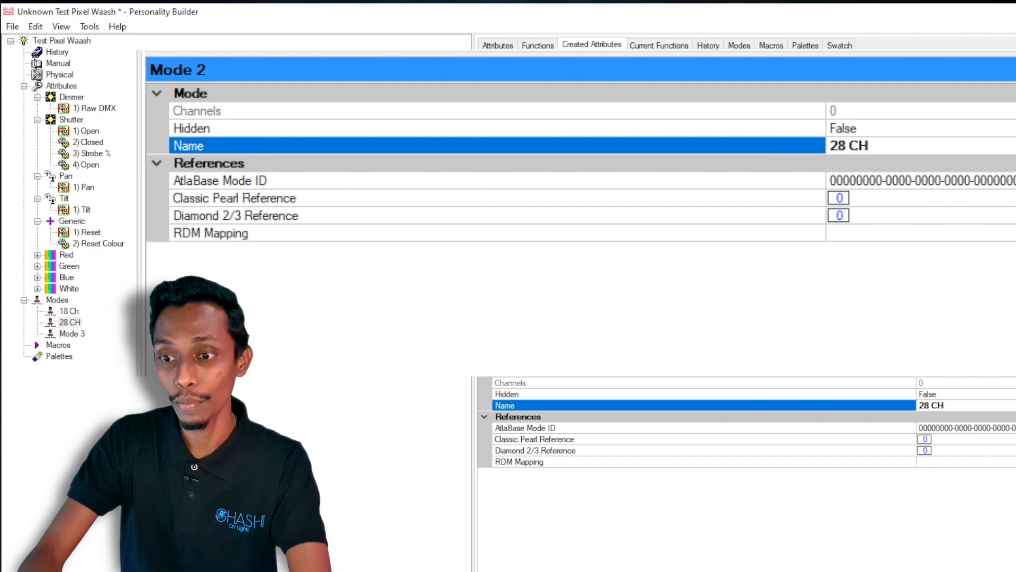
left_click(72, 334)
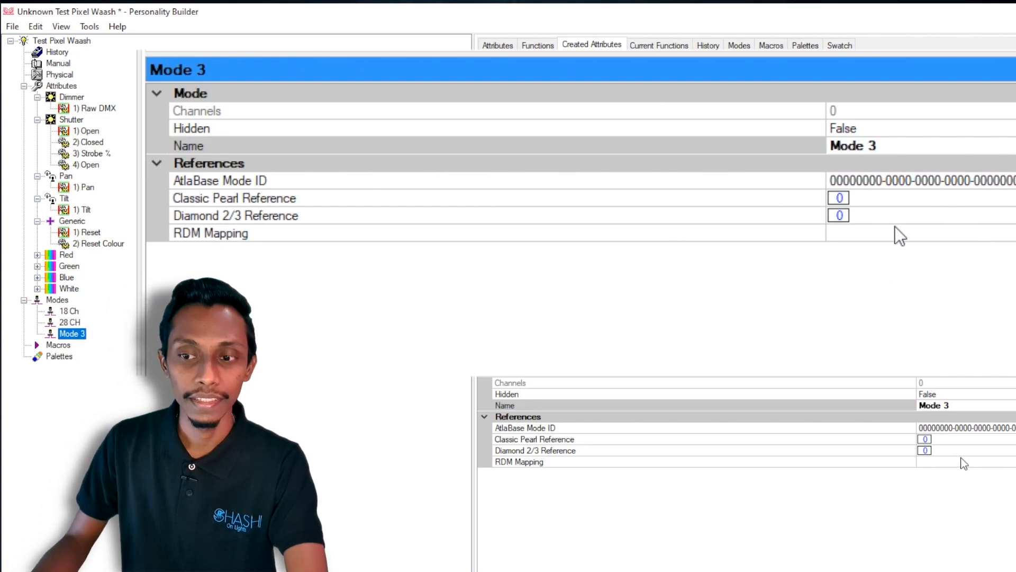
left_click(189, 146)
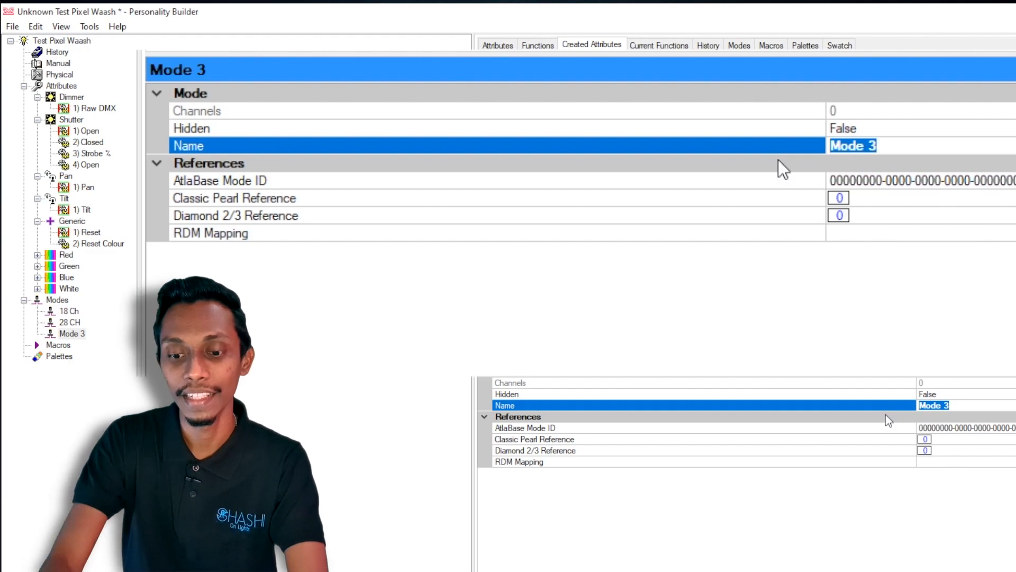
type("50")
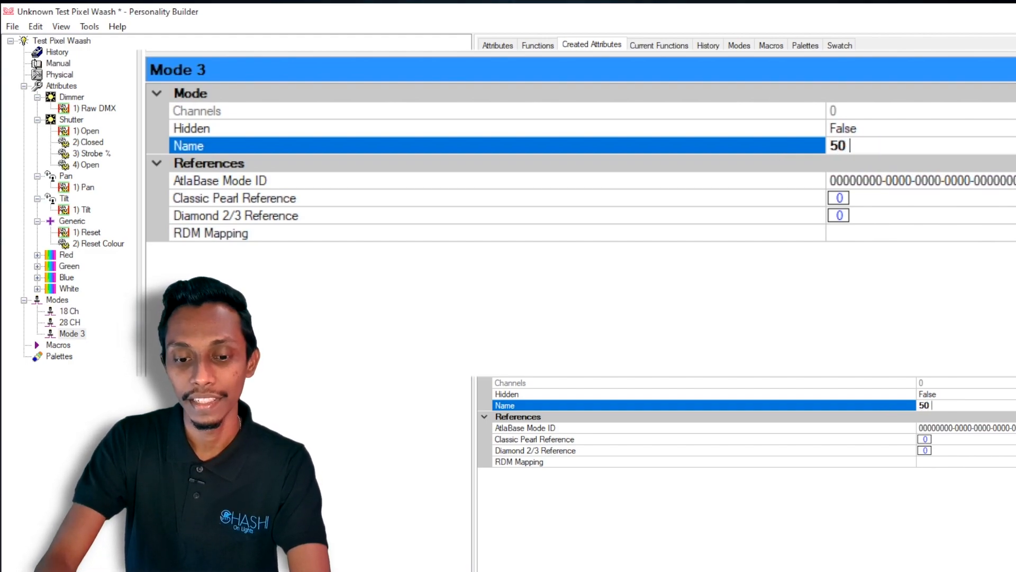
type("CH")
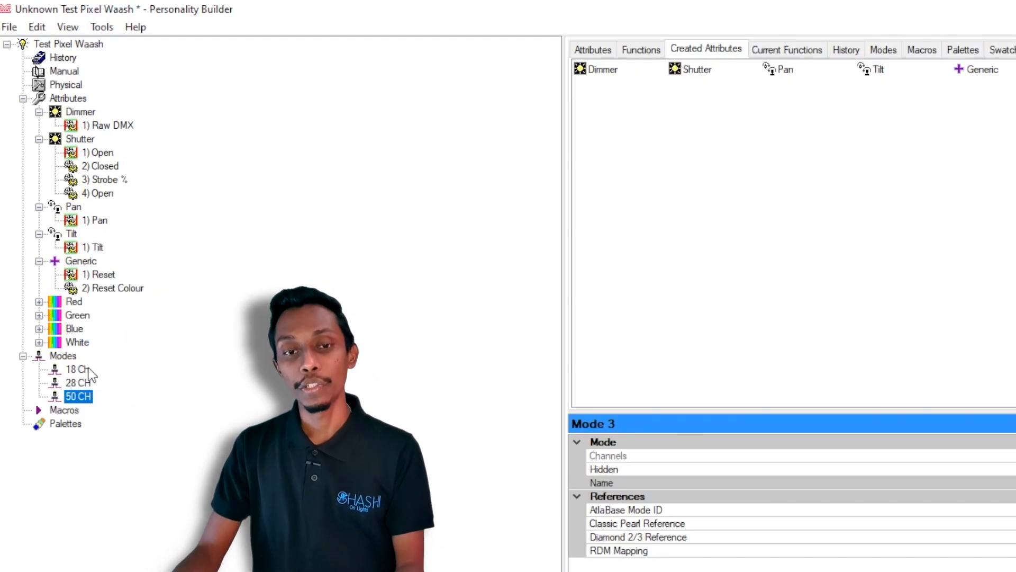
Fill the 18 Ch mode with Dimmer, Shutter, Pan, Tilt, colours and Generic
left_click(77, 369)
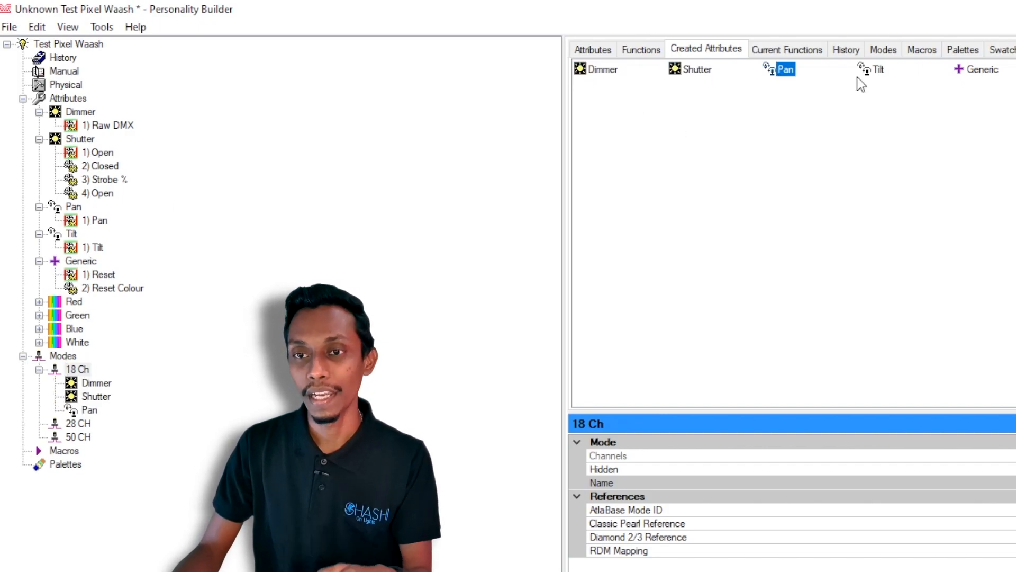
left_click(878, 70)
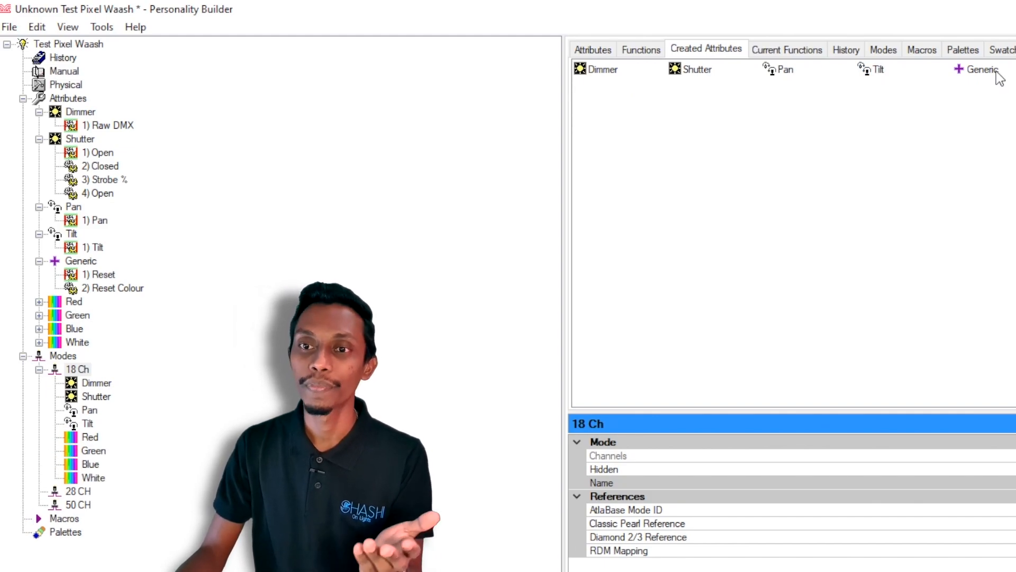
left_click(983, 70)
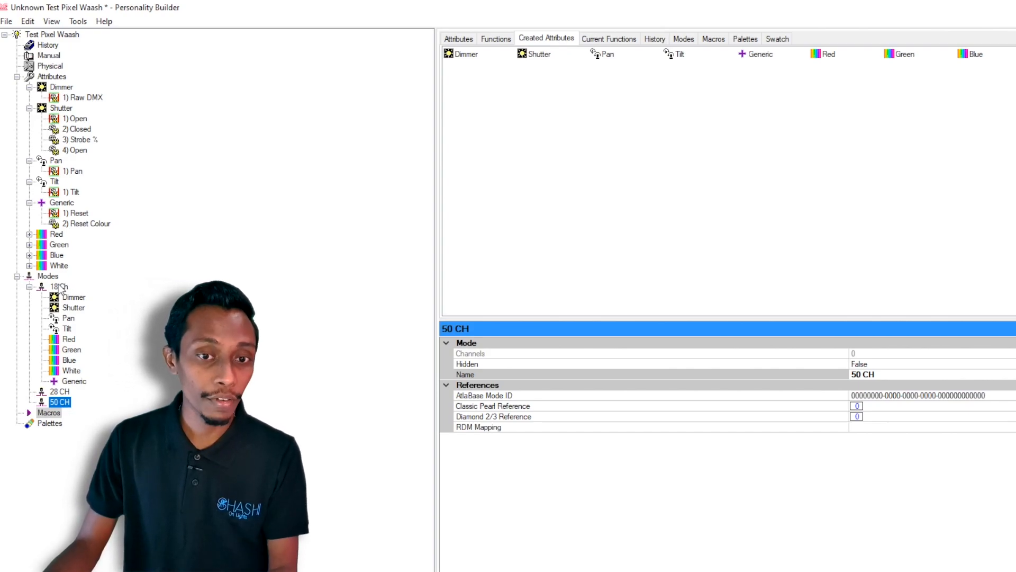
Create a fourth mode and name it RGBW Cell
left_click(48, 275)
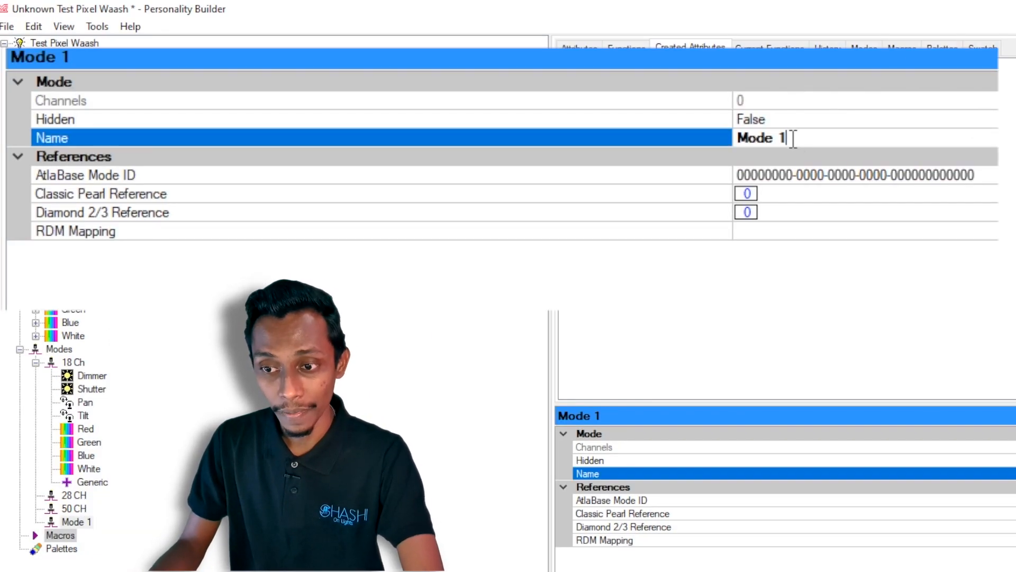
type("RG")
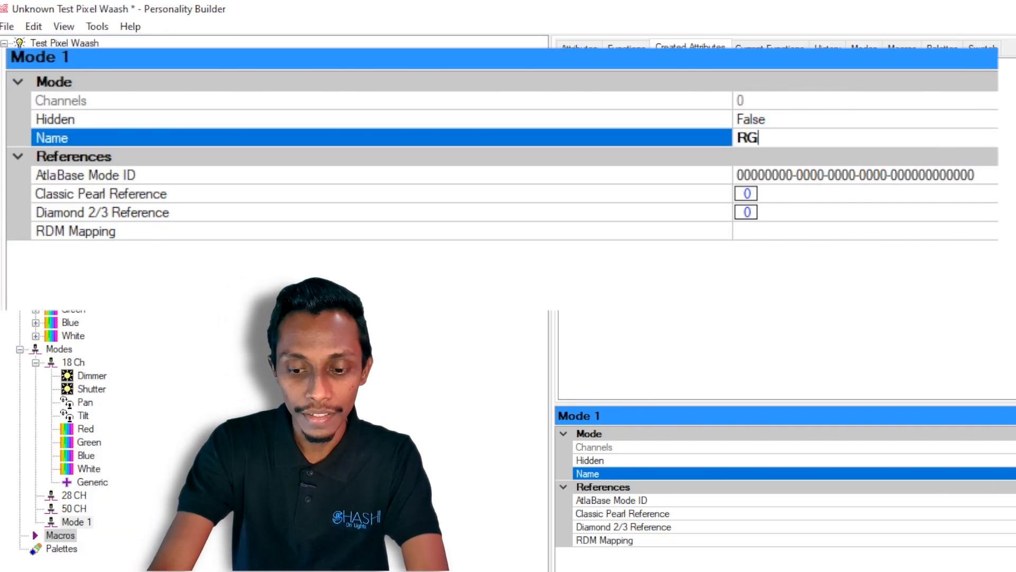
type("BW Cell")
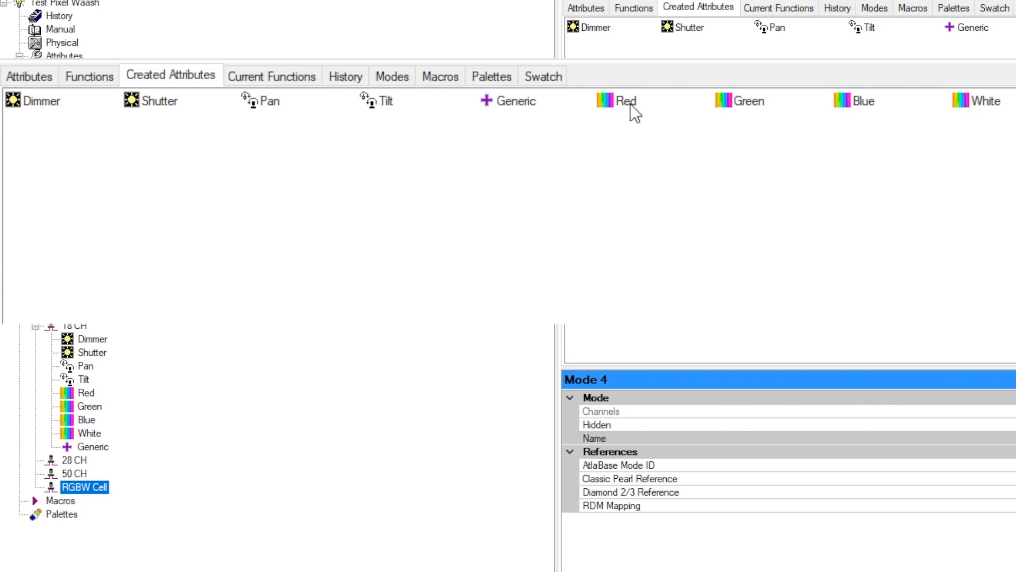
Add the Red, Green, Blue and White attributes to the RGBW Cell mode
left_click(624, 100)
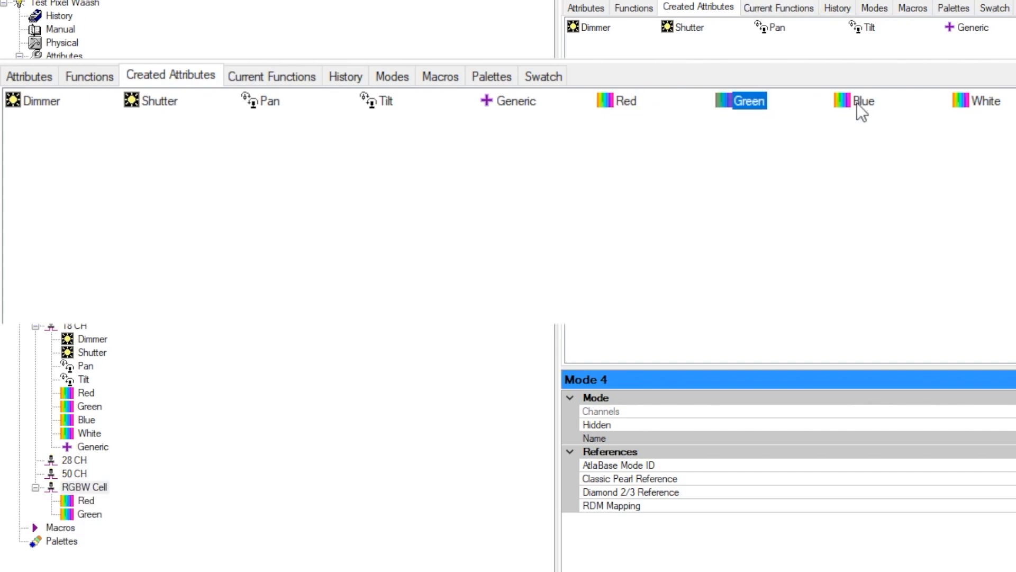
left_click(986, 100)
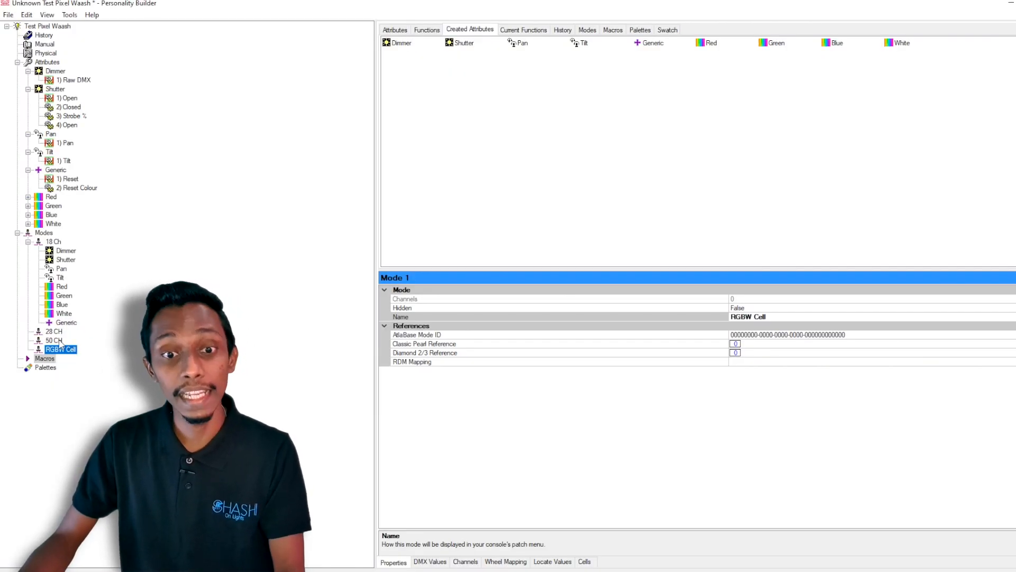
Add seven RGBW Cell cells (Cell 1–7) to the 50 CH mode via the Cells tab
left_click(54, 339)
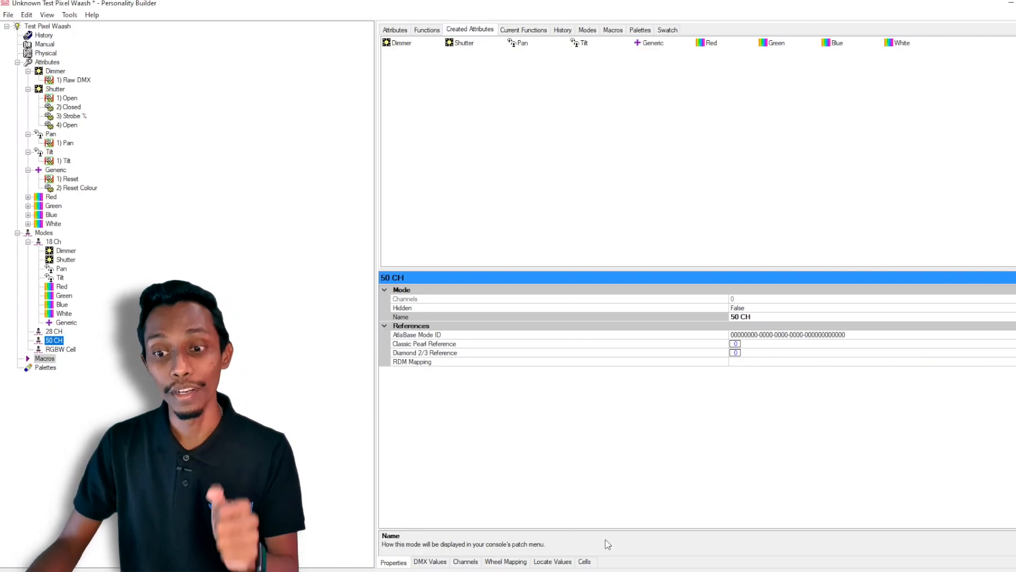
left_click(585, 561)
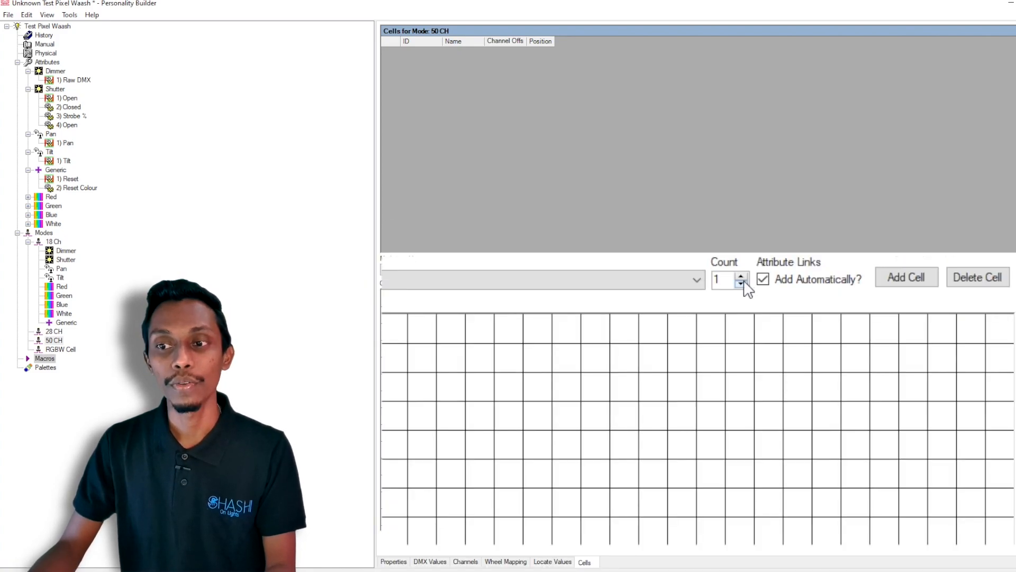
left_click(741, 276)
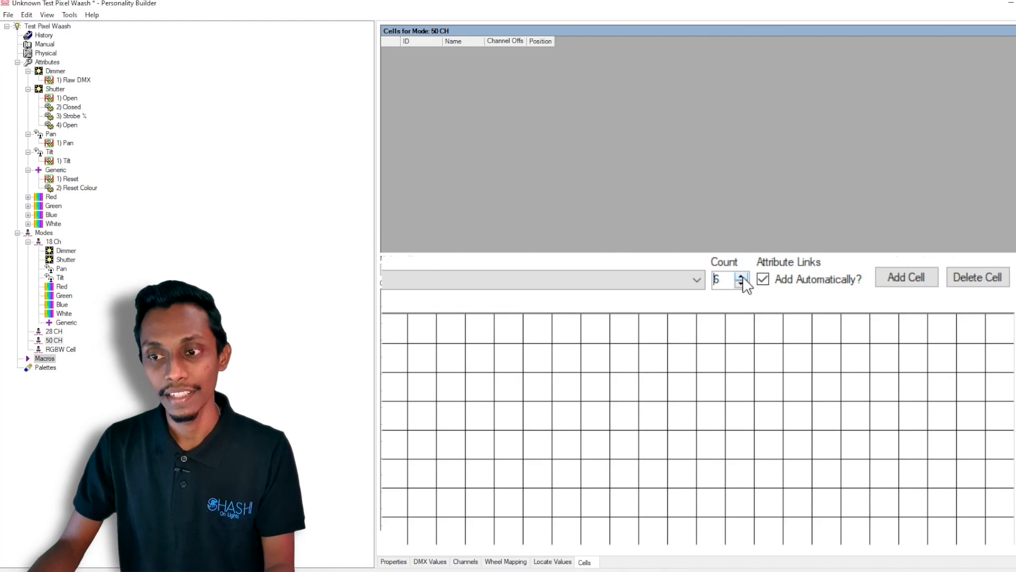
left_click(741, 275)
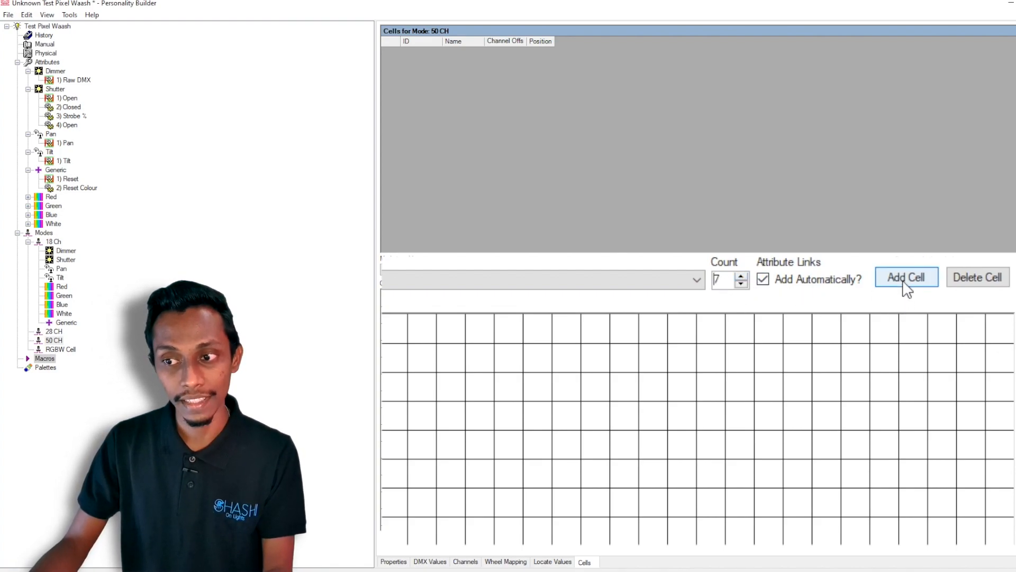
left_click(907, 276)
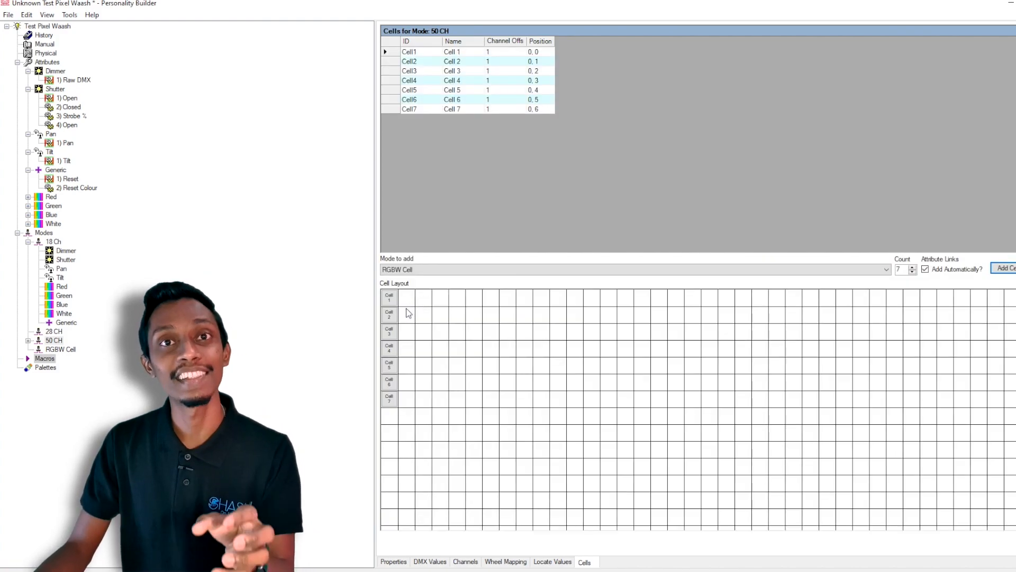
Reposition Cell 1 so the cells form a hexagon ring around the central Cell 7
left_click(388, 296)
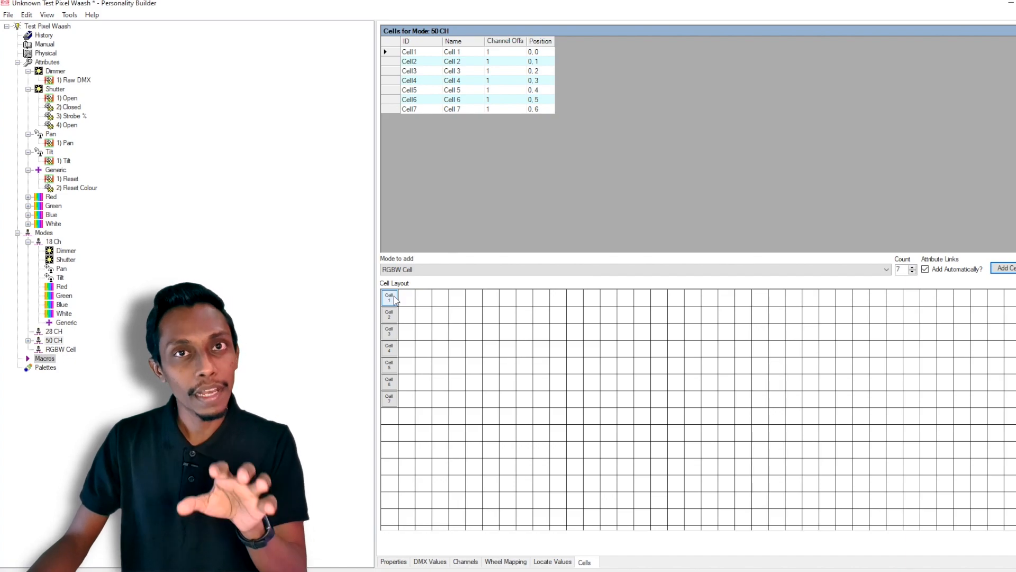
left_click(389, 298)
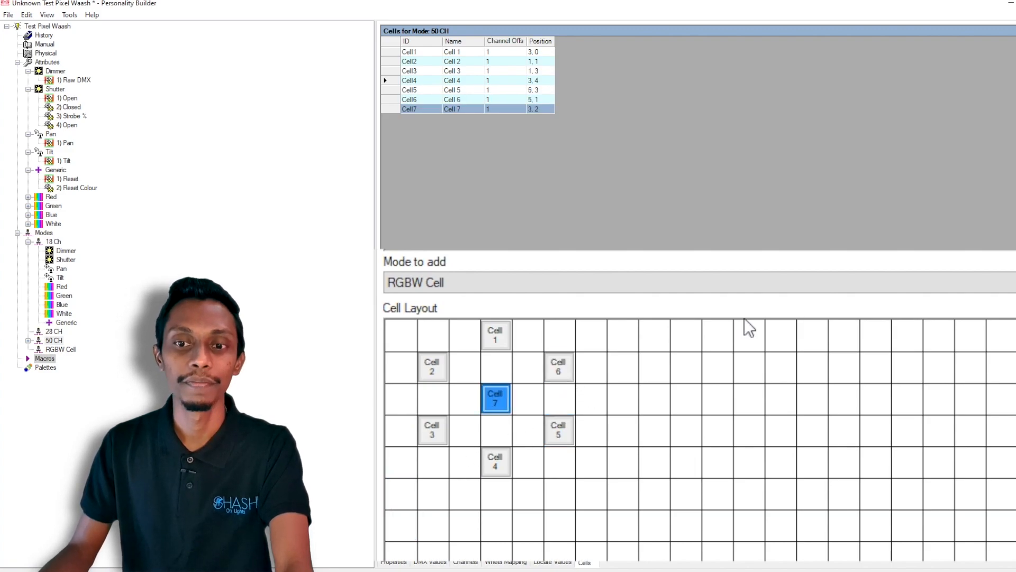
left_click(409, 79)
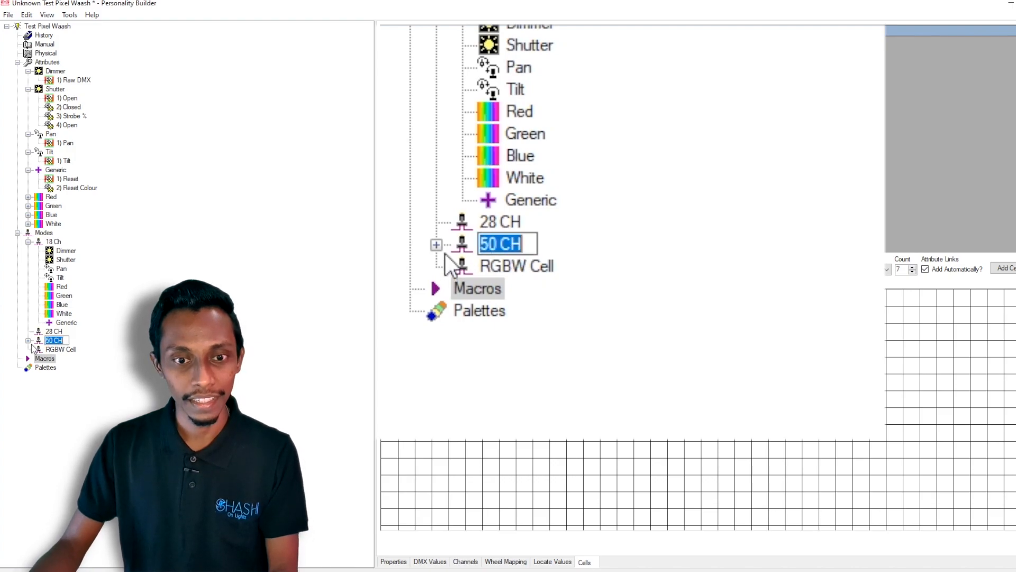
Add the Dimmer attribute to the 50 CH Cell Master above Cells 1–7
left_click(436, 245)
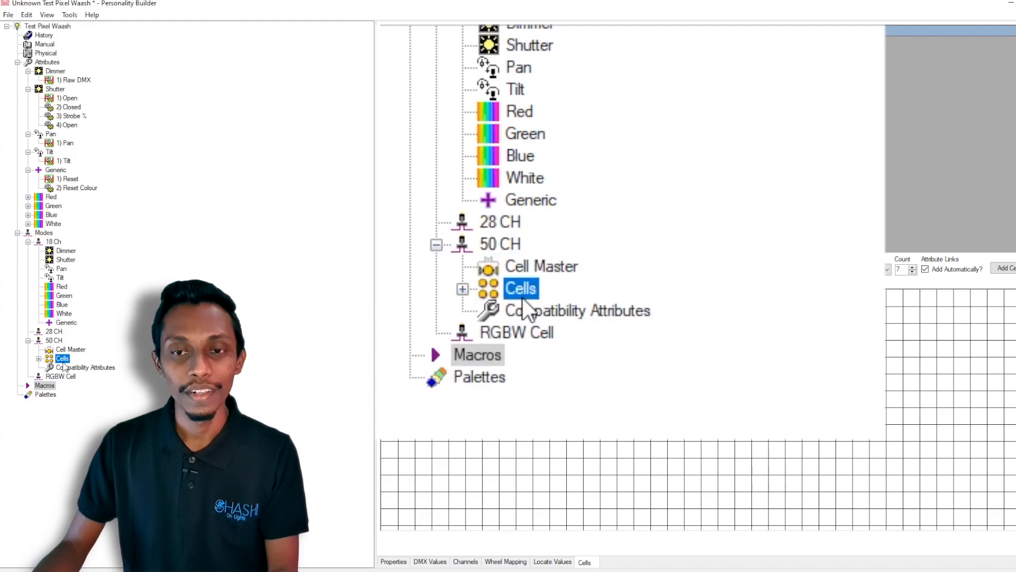
left_click(463, 287)
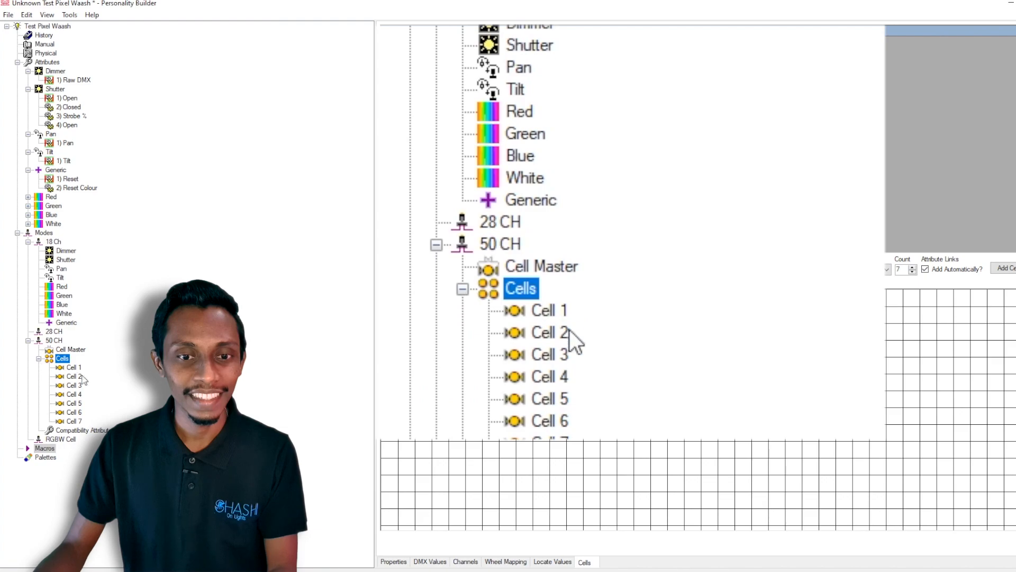
left_click(541, 266)
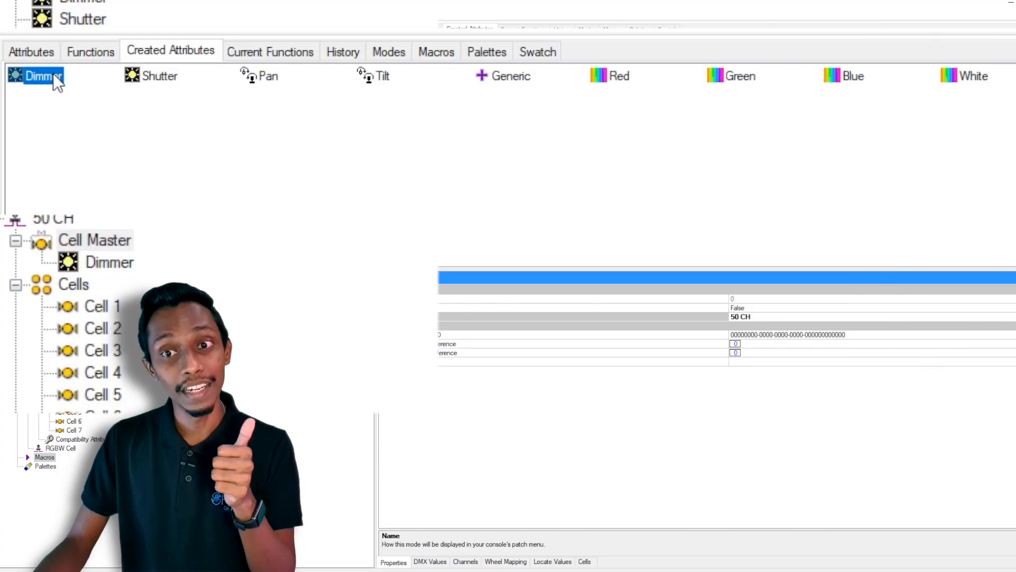
left_click(268, 76)
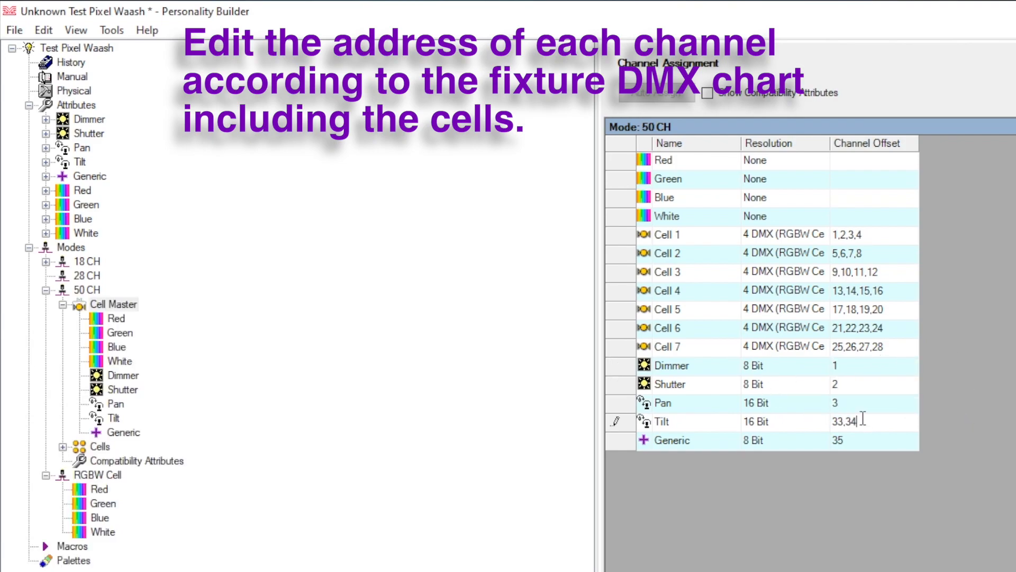
Enter offsets Pan 3,4, Tilt 5,6 and Cell 7 at 32,33,34,35 in the 50 CH assignment grid
left_click(871, 402)
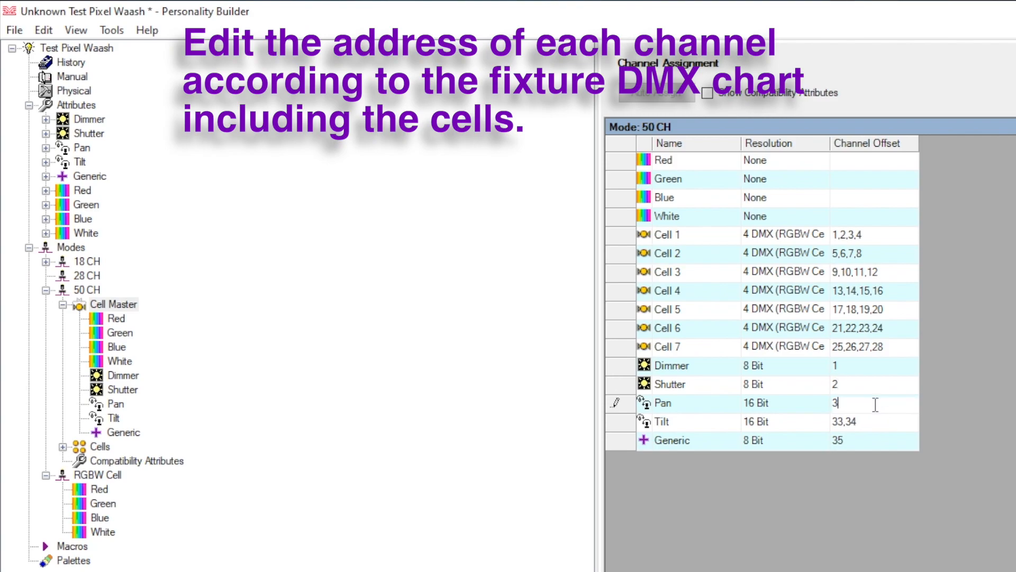
type(",4")
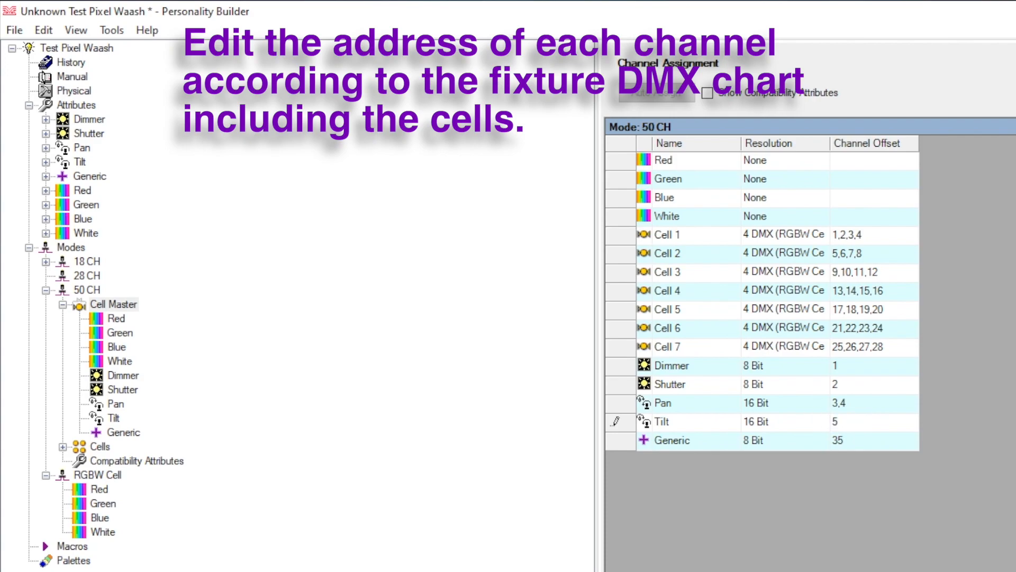
mouse_move(803, 426)
type("10")
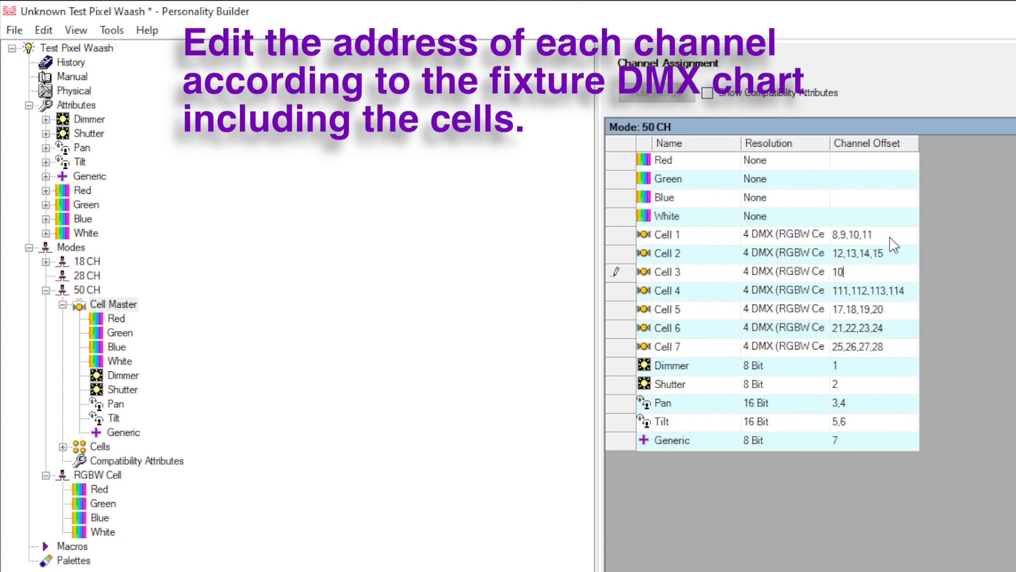
type("116")
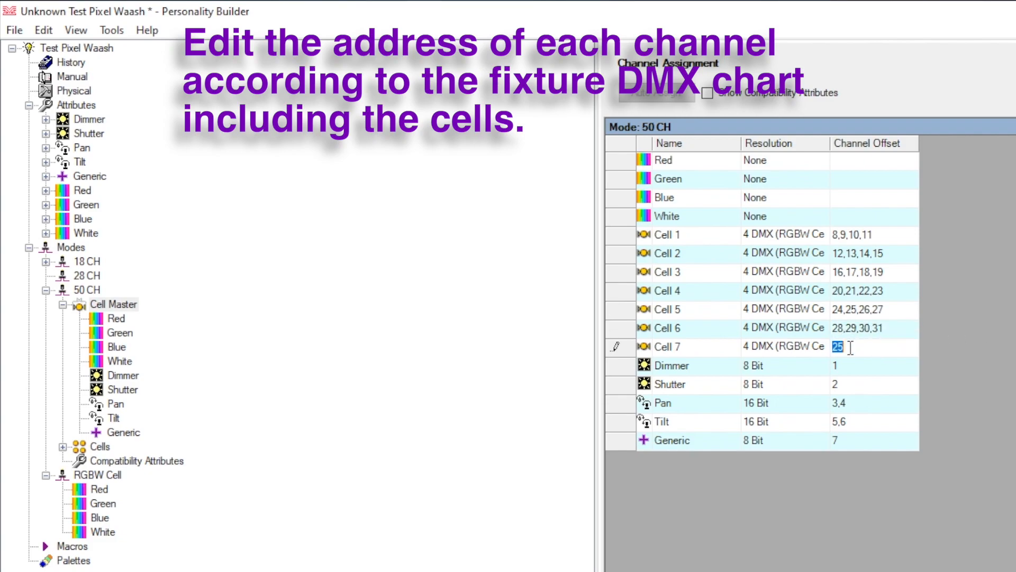
type("32,33,34,35")
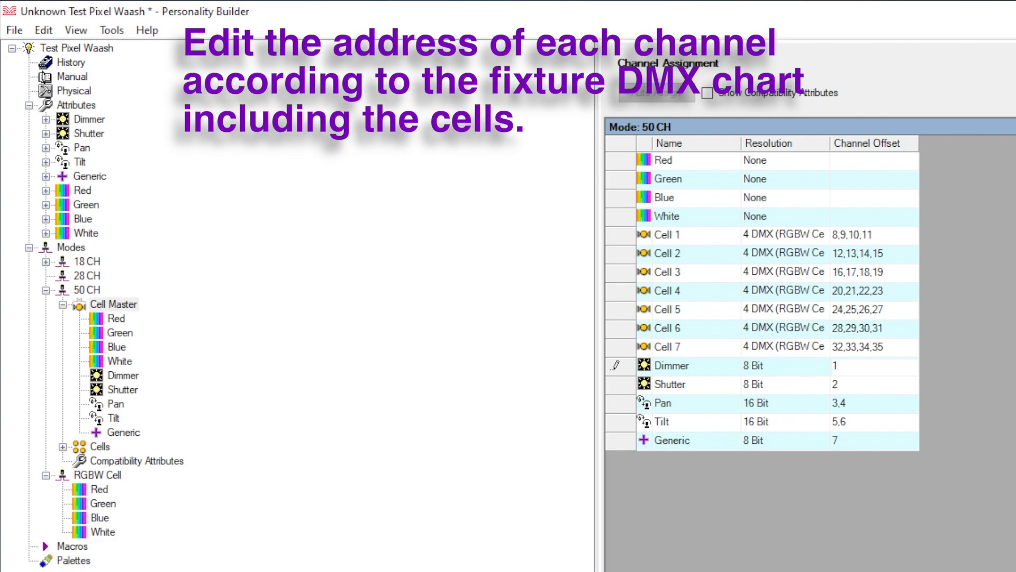